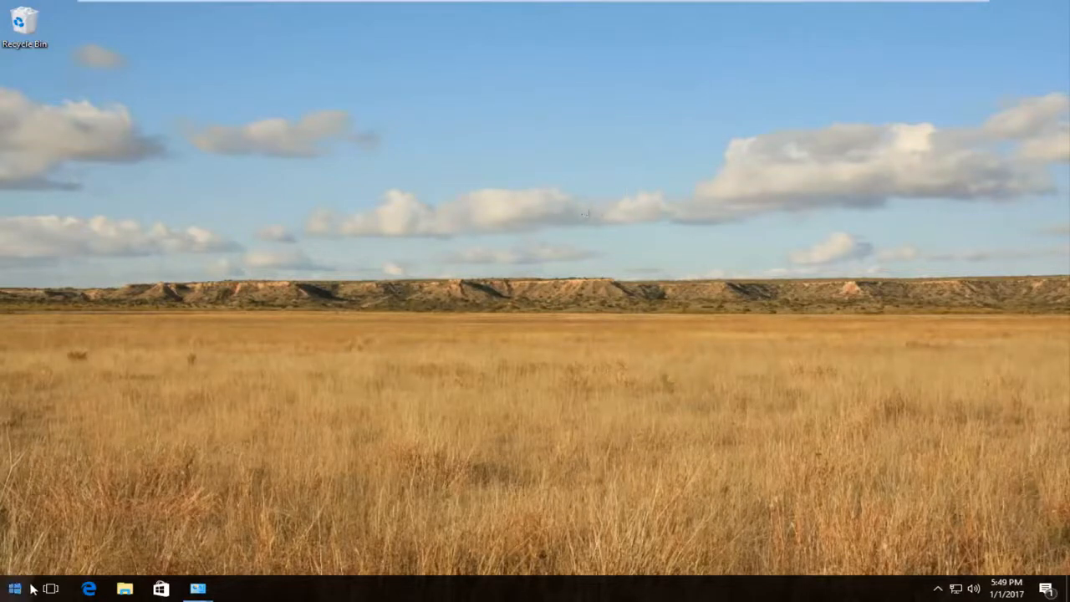
Search the Start menu for "troubleshooting".
click(14, 588)
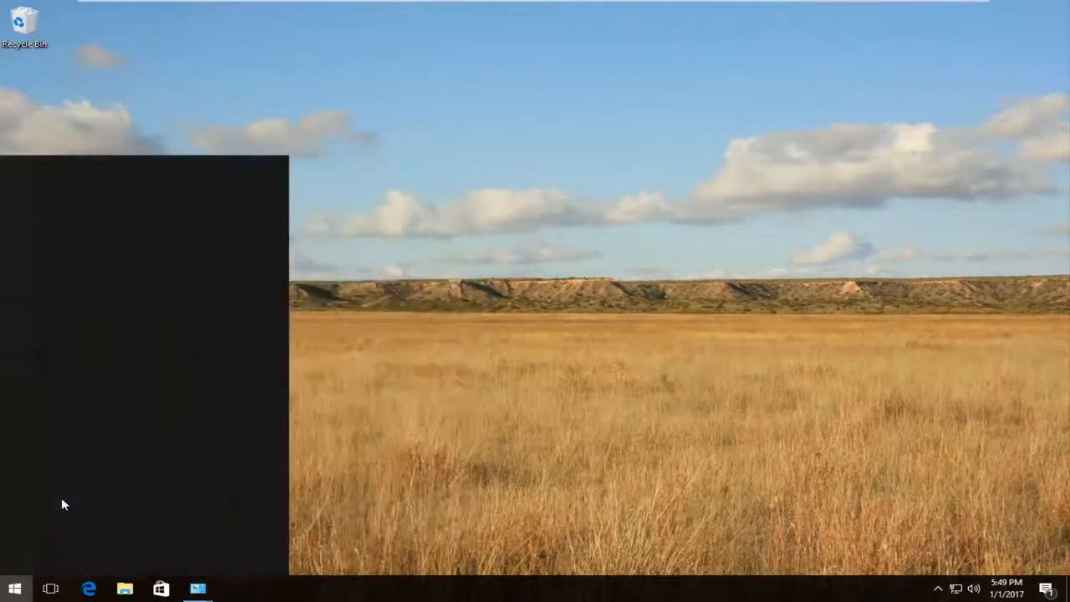
text(troubleshooting)
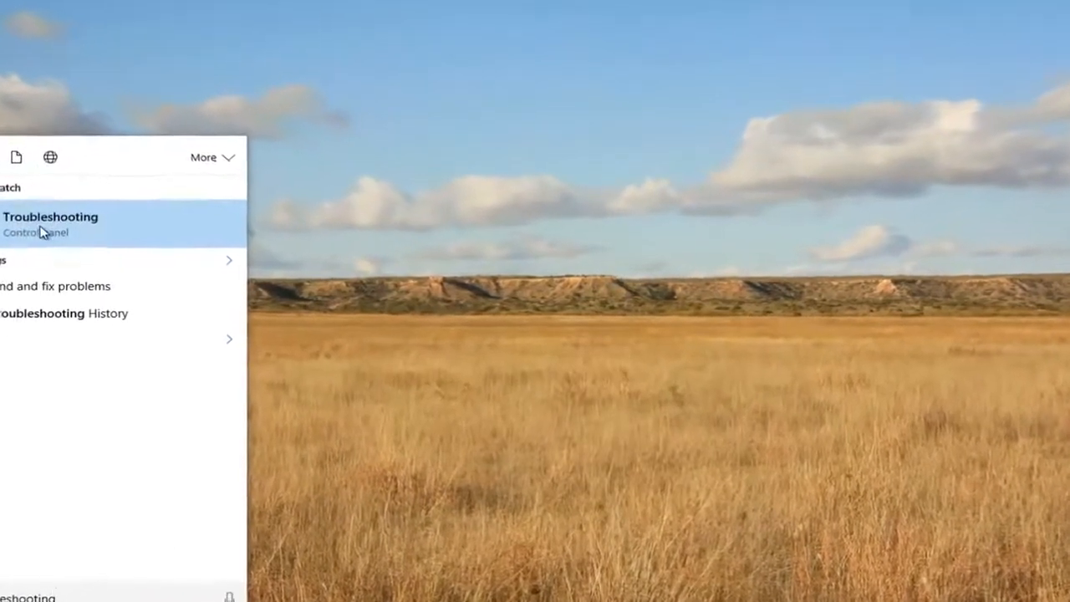
Open Troubleshooting from Control Panel results and view all troubleshooter categories.
click(50, 217)
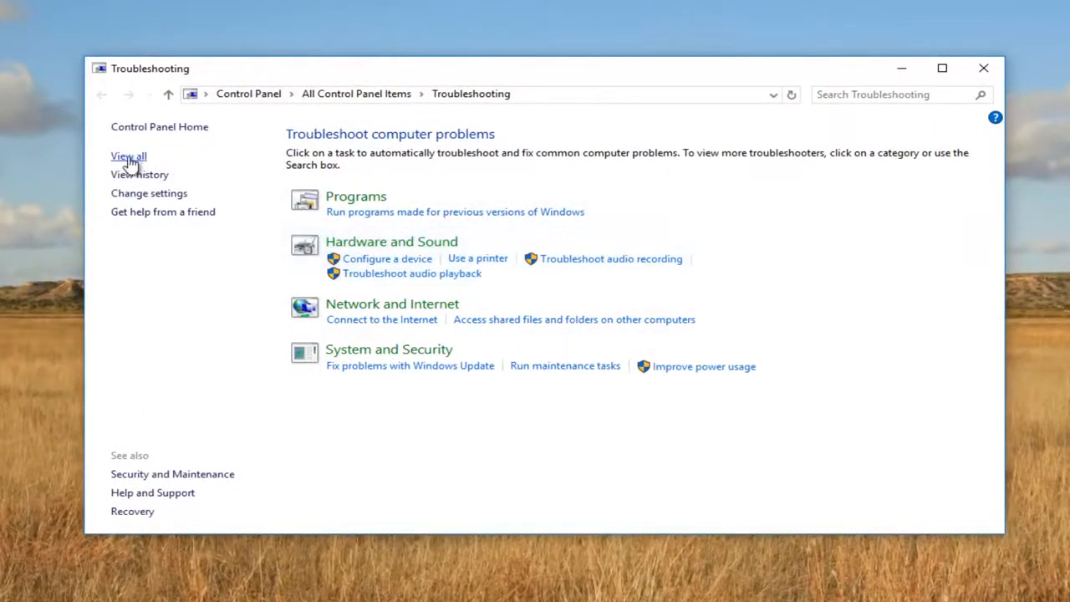
click(127, 156)
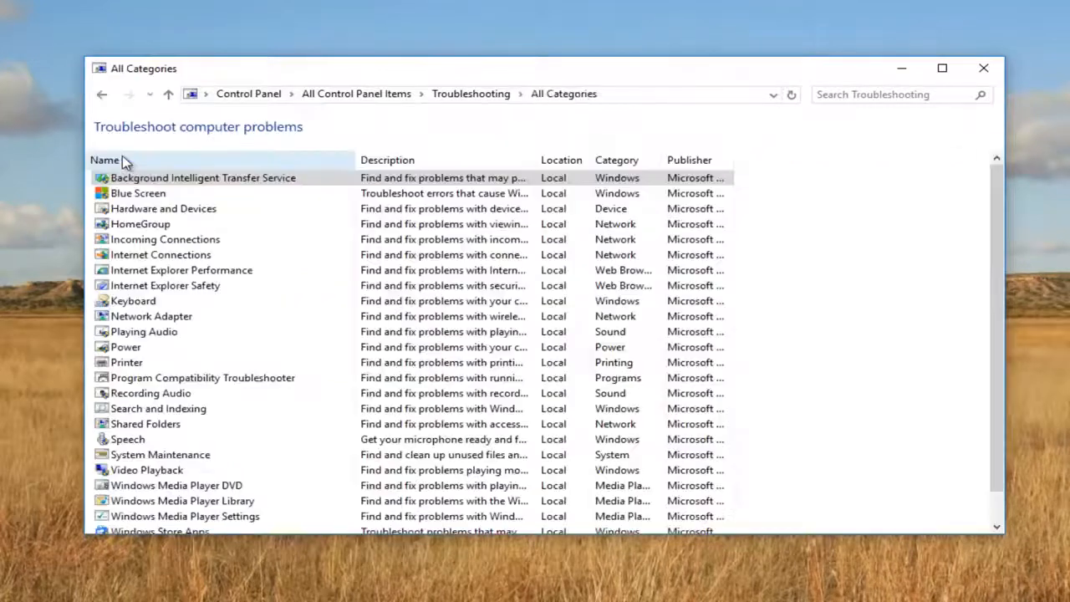
mouse_move(986, 188)
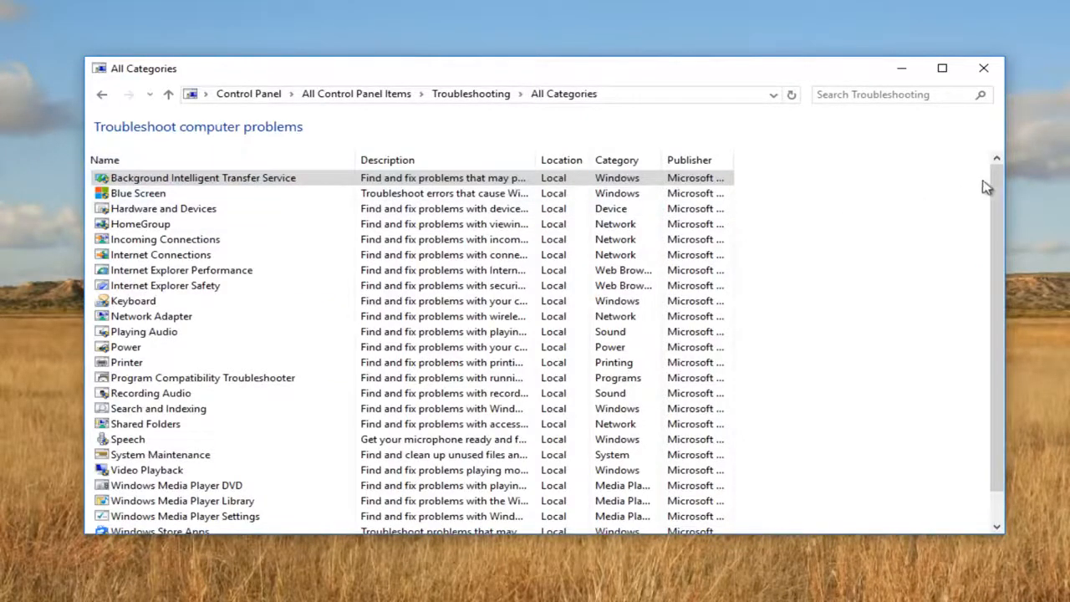
scroll(down, 3)
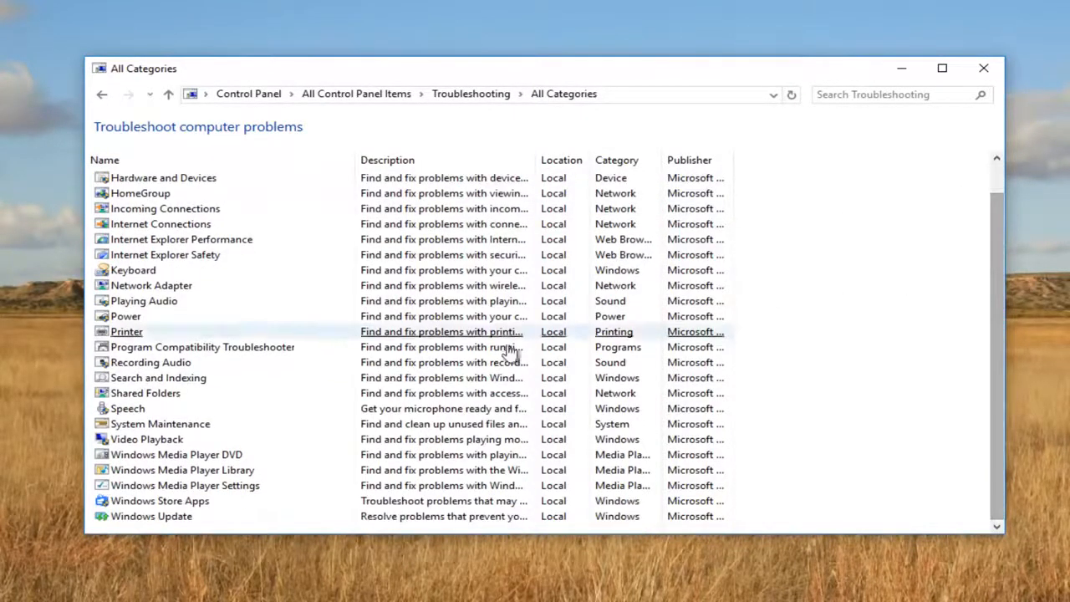
mouse_move(160, 424)
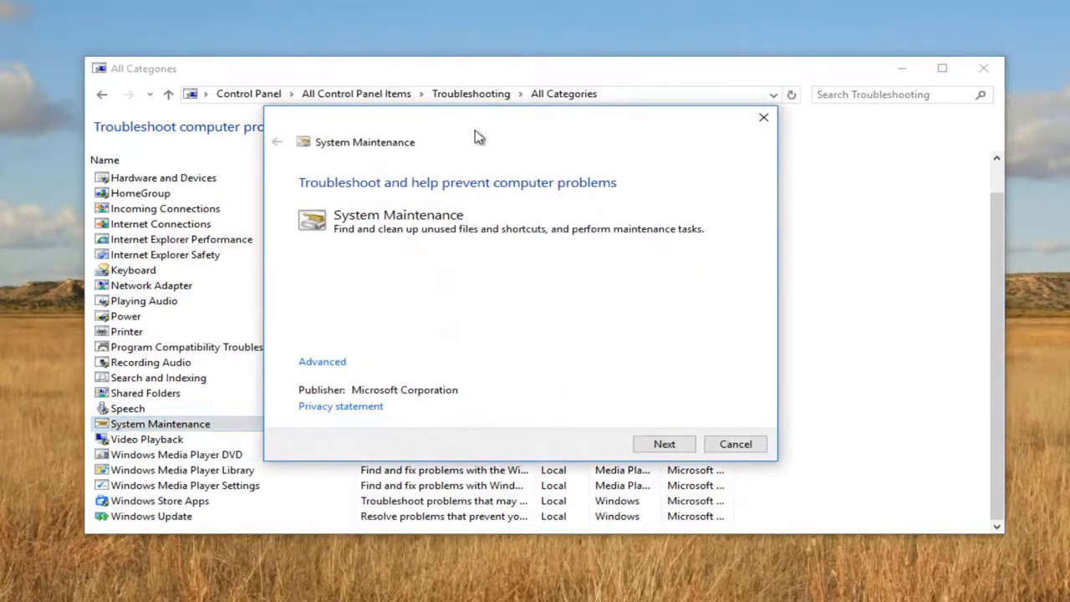
mouse_move(534, 162)
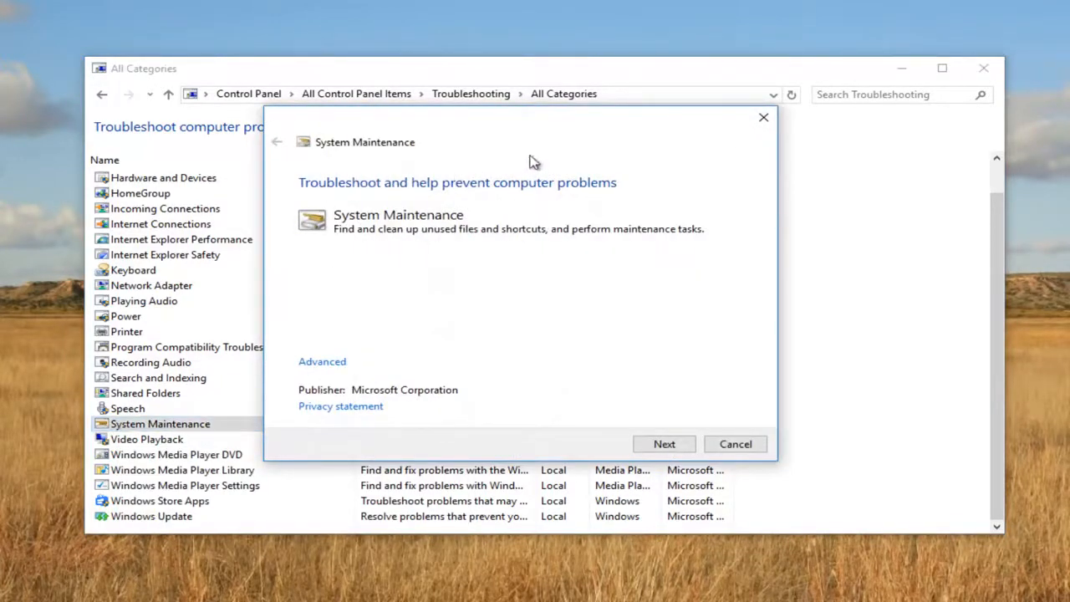
mouse_move(343, 299)
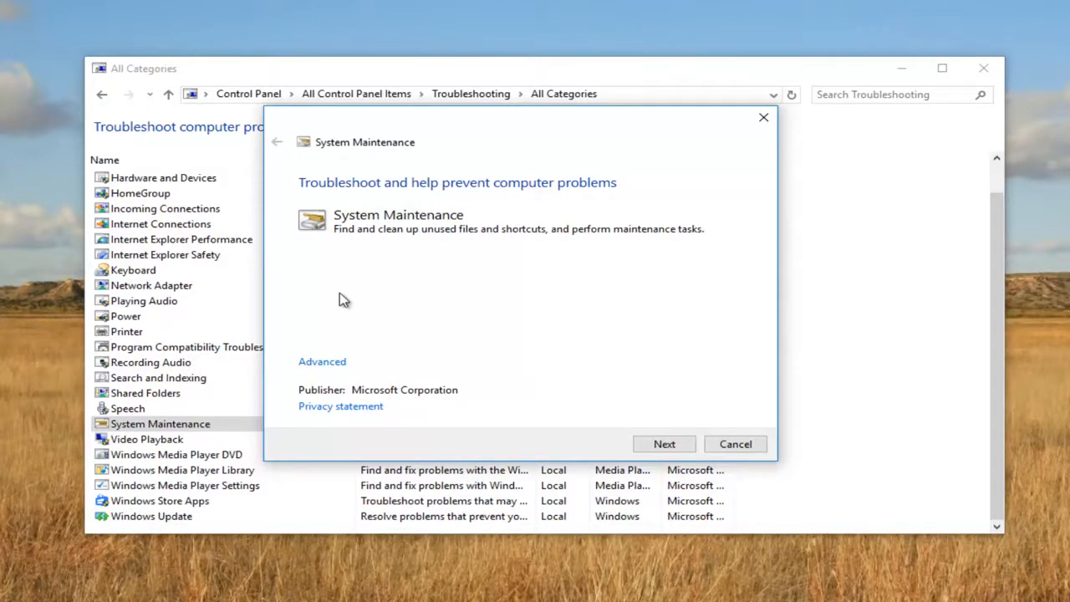
mouse_move(412, 237)
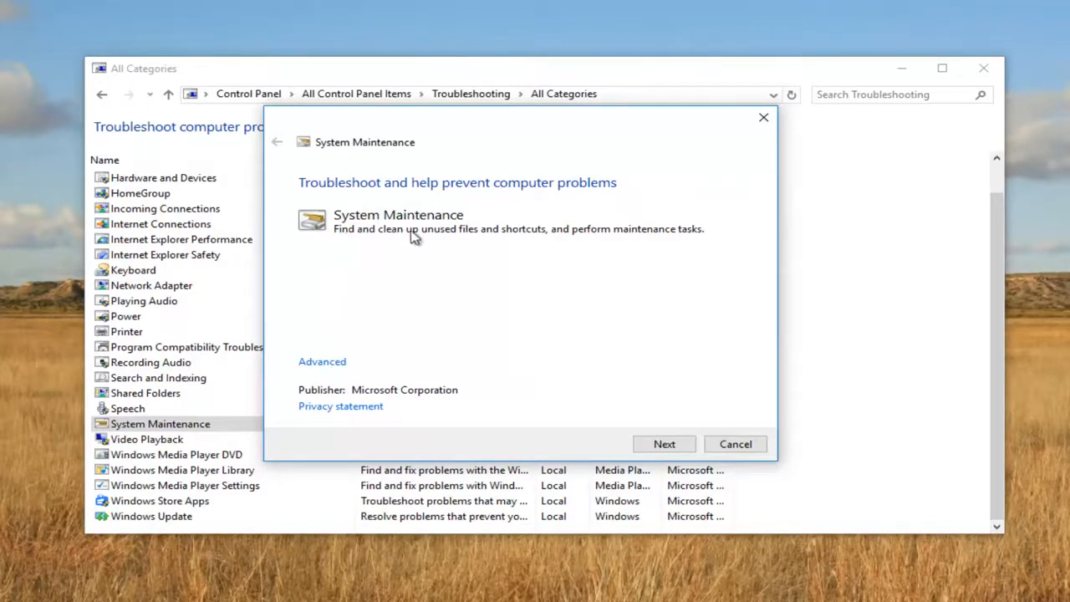
mouse_move(600, 244)
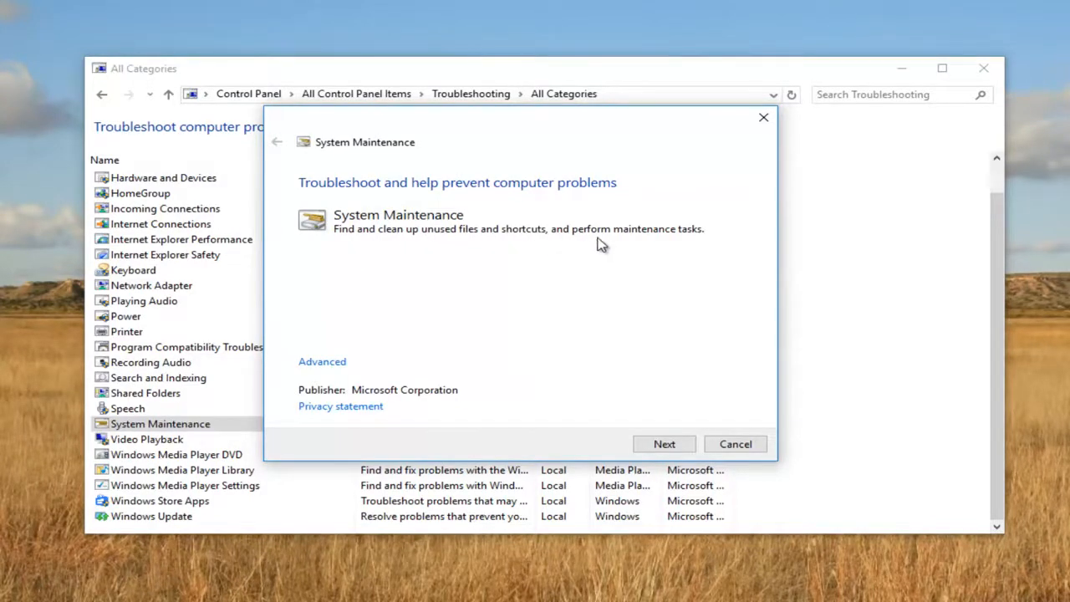
mouse_move(500, 269)
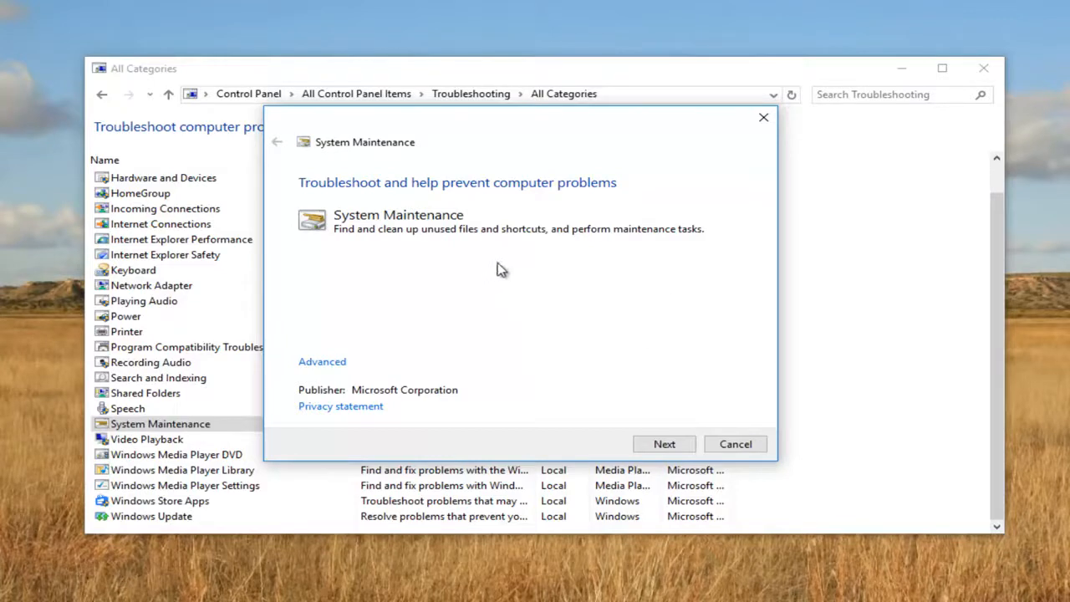
mouse_move(623, 344)
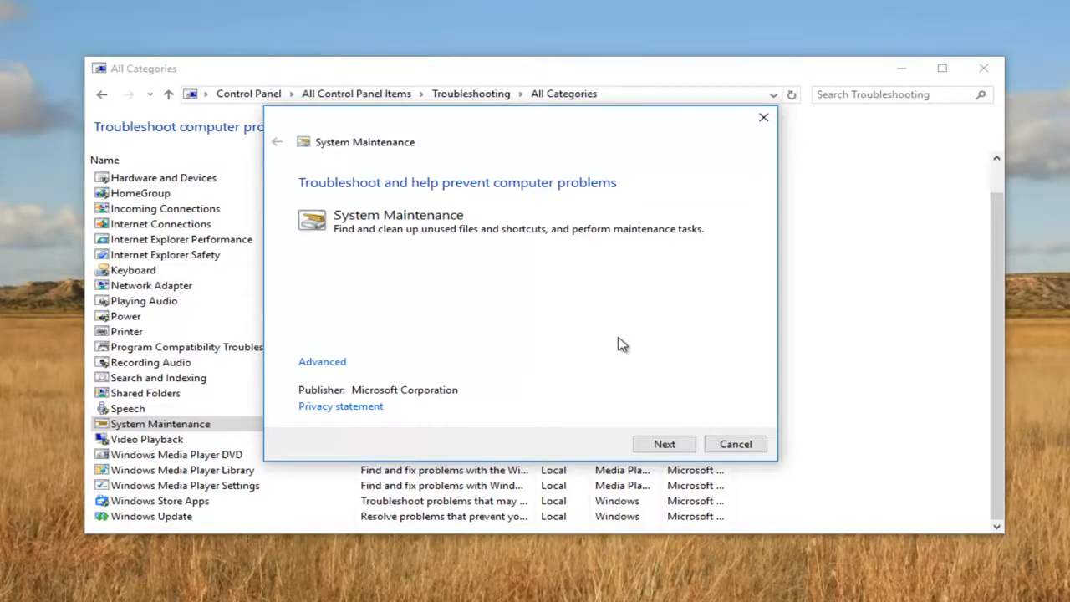
mouse_move(582, 341)
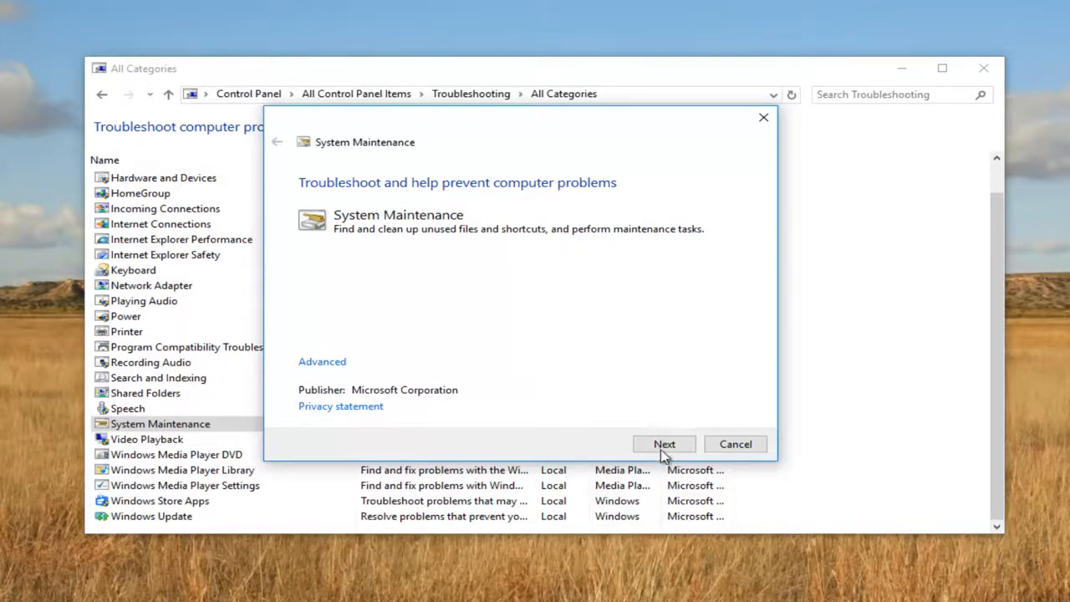
Start the System Maintenance troubleshooter scan.
click(663, 443)
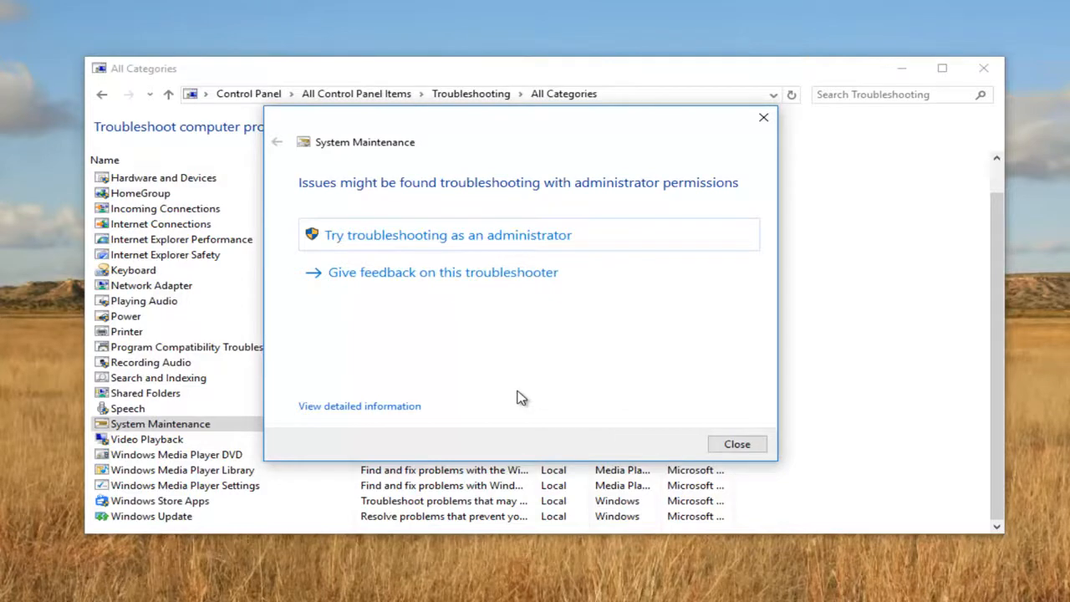
mouse_move(514, 387)
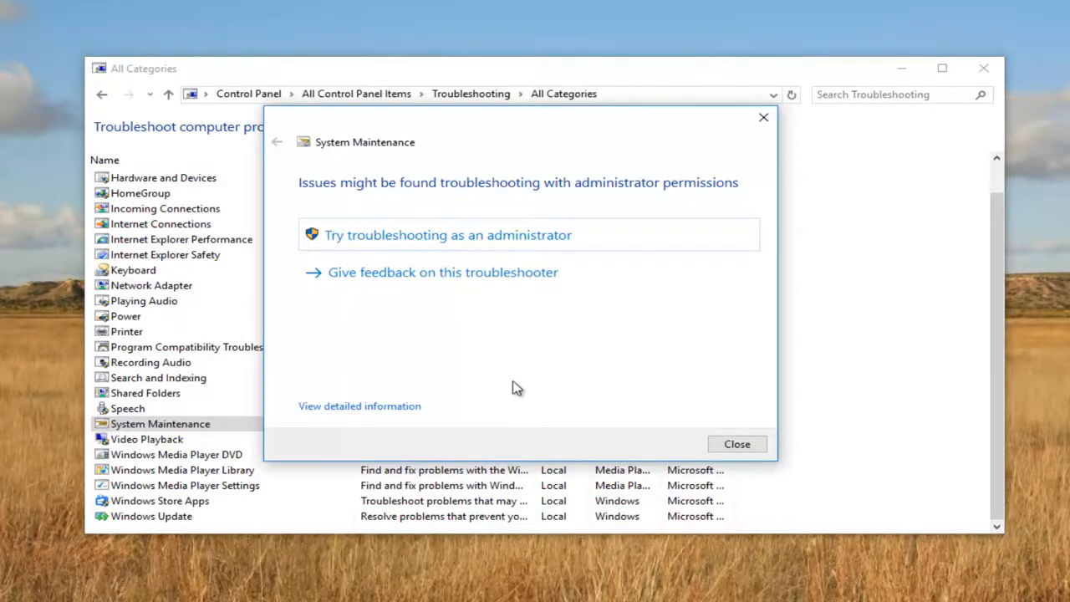
mouse_move(395, 184)
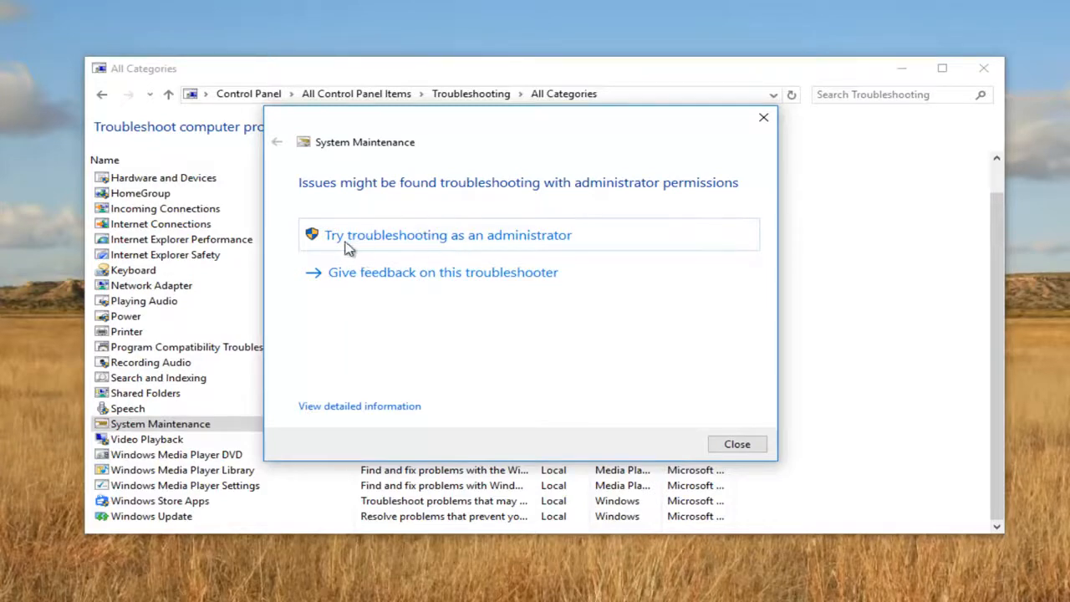
mouse_move(497, 234)
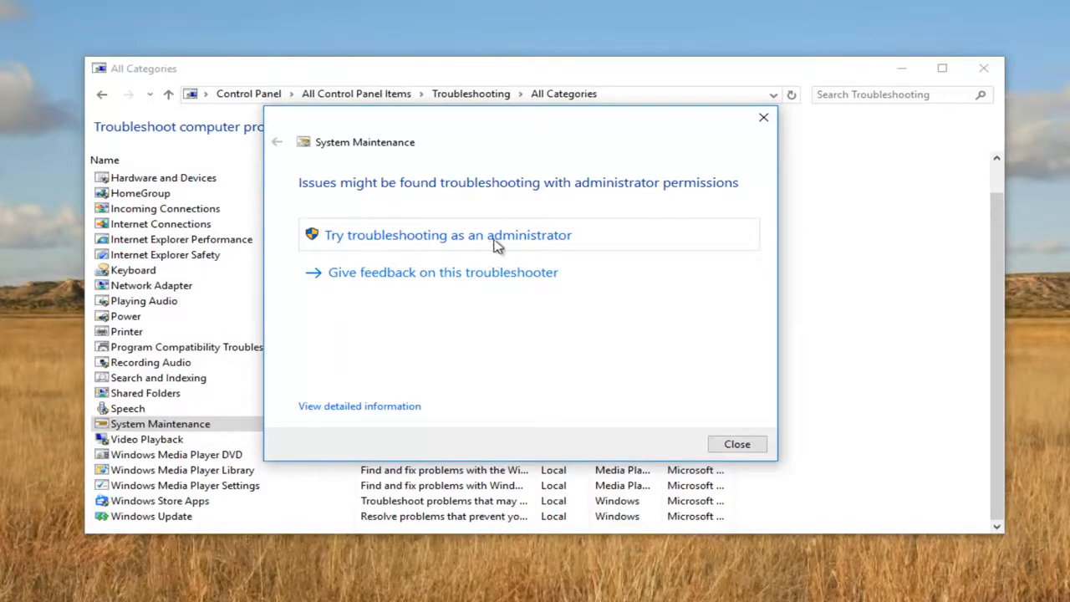
Rerun System Maintenance troubleshooting as an administrator.
click(447, 235)
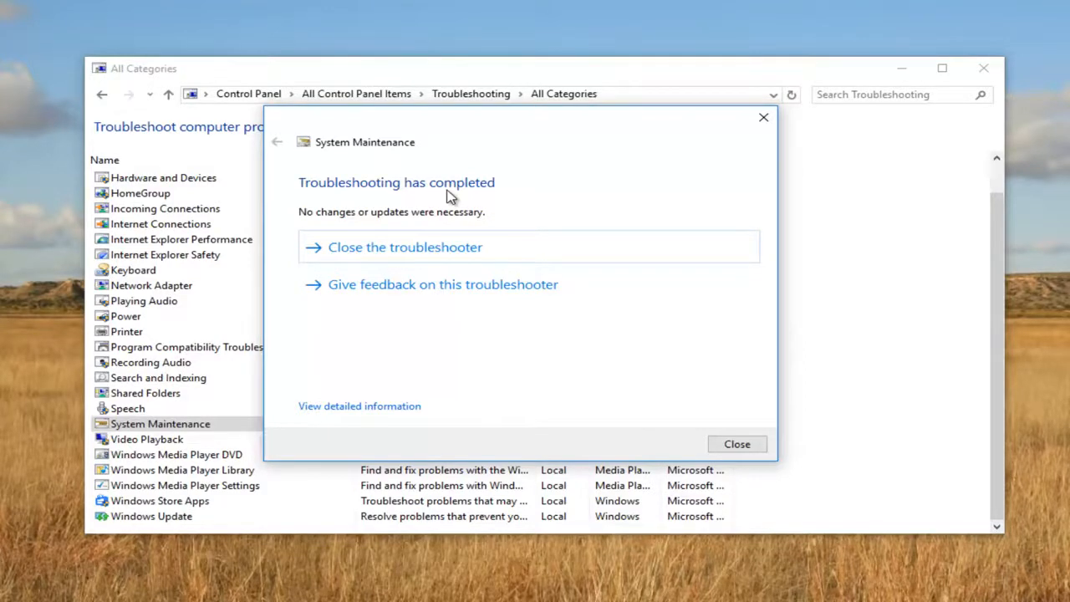
mouse_move(762, 117)
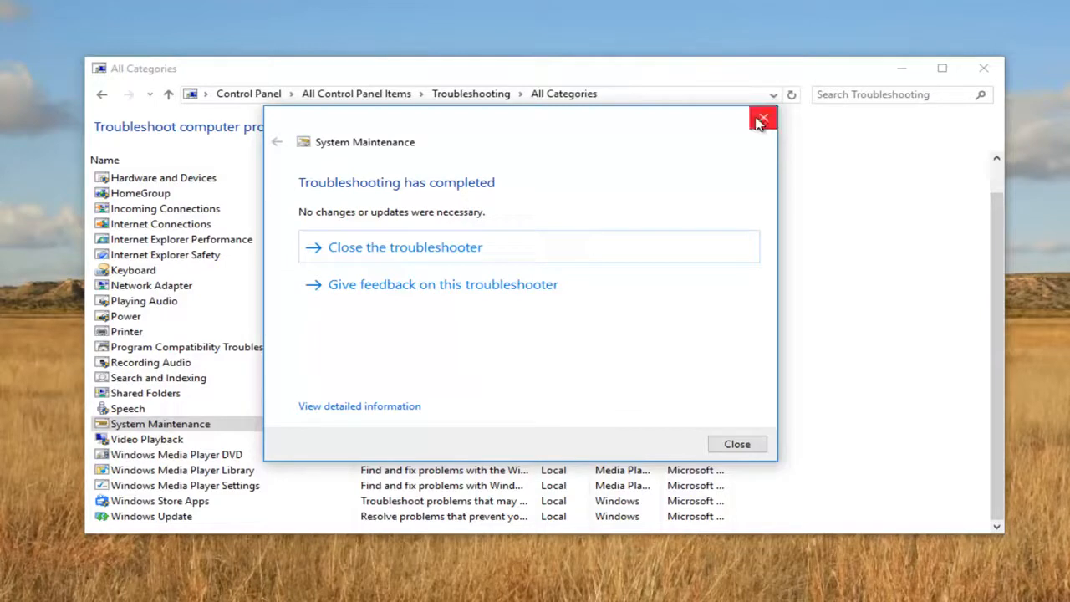
mouse_move(580, 188)
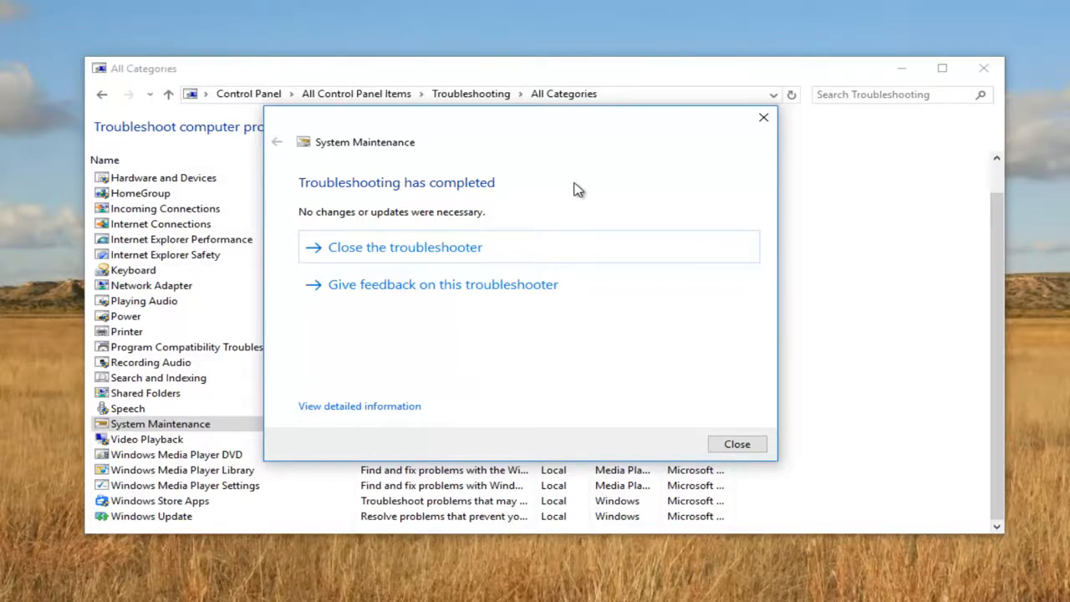
mouse_move(576, 189)
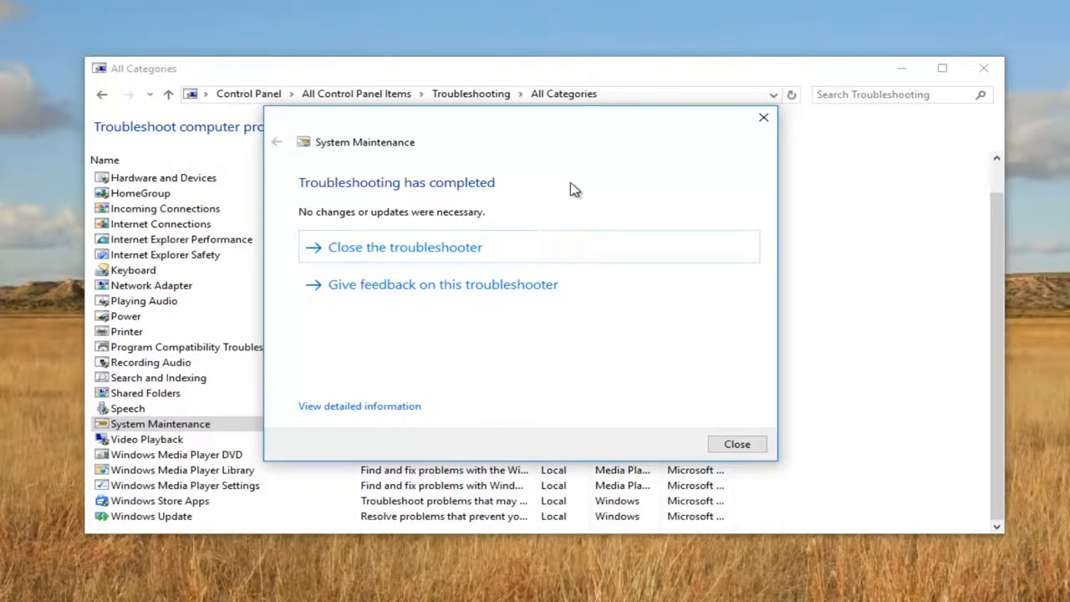
mouse_move(466, 317)
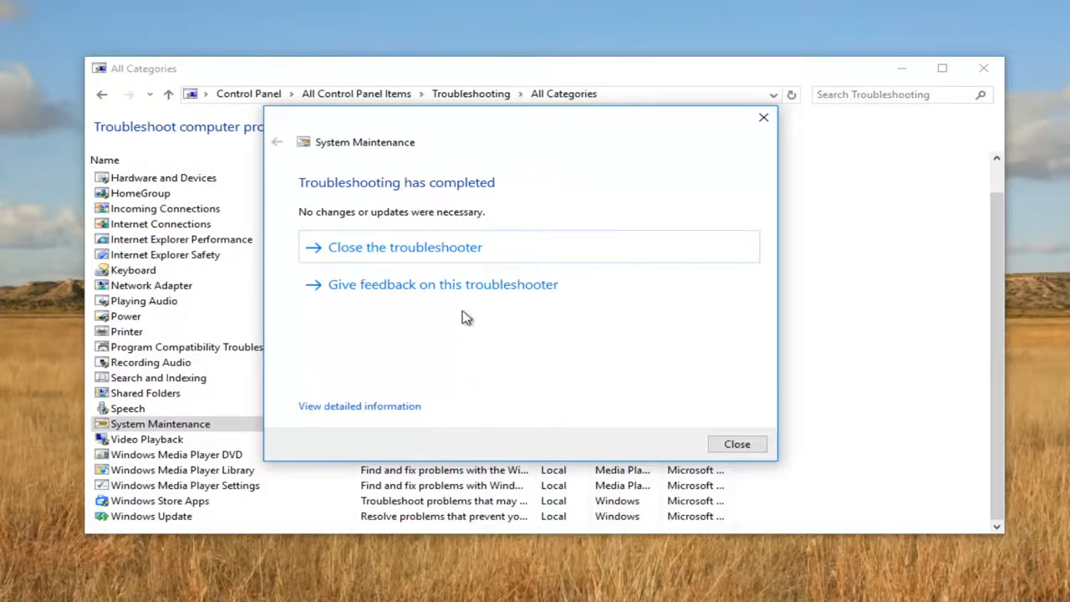
mouse_move(302, 412)
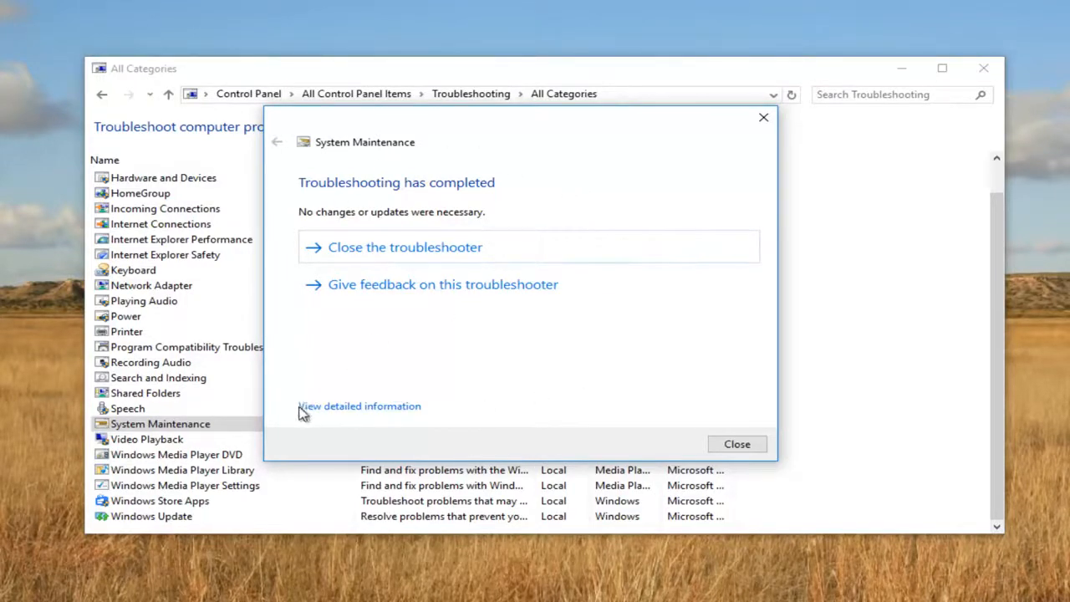
mouse_move(359, 405)
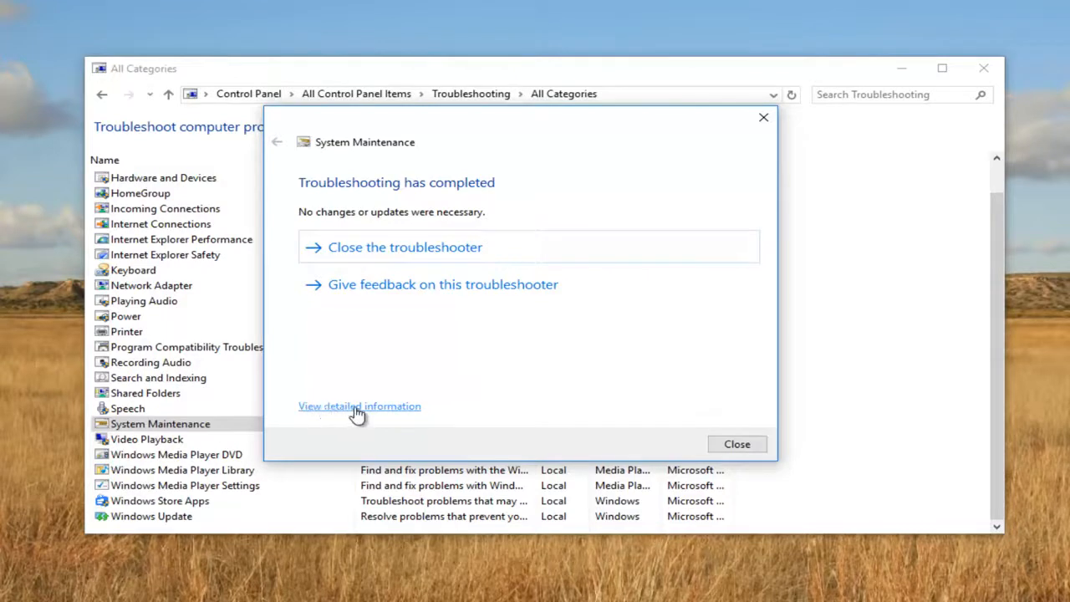
View the detailed System Maintenance report and scroll through its detection details.
click(359, 405)
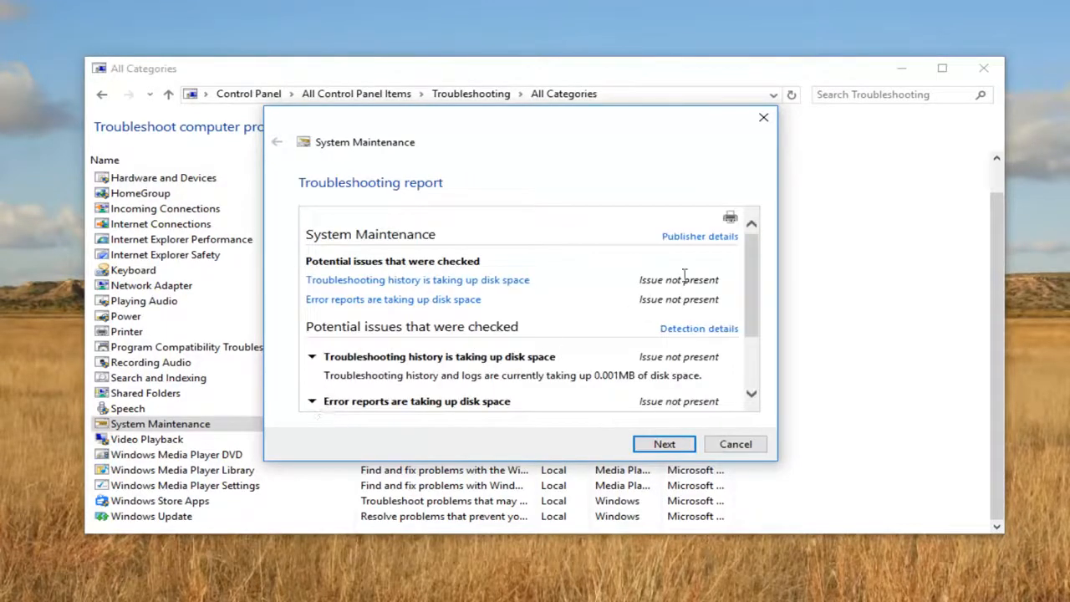
mouse_move(747, 272)
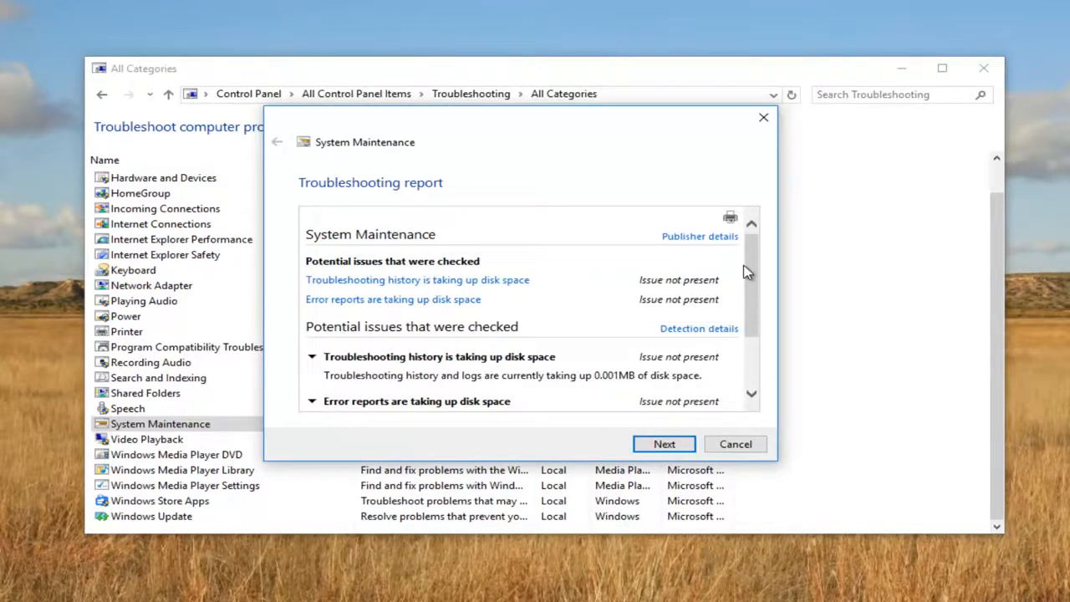
scroll(down, 3)
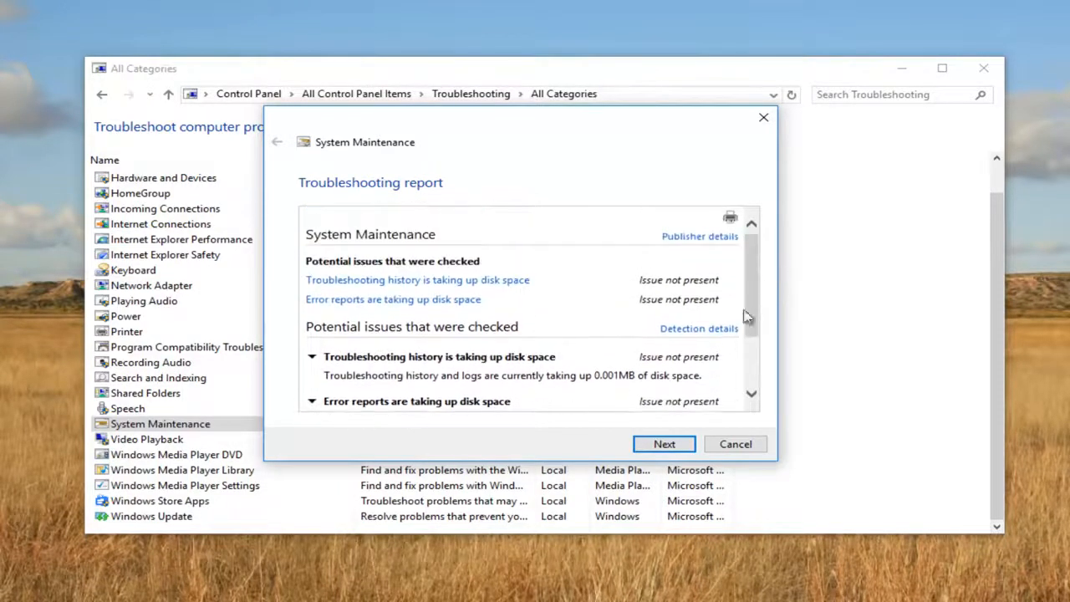
Exit the report, close the System Maintenance troubleshooter and the All Categories window.
click(663, 444)
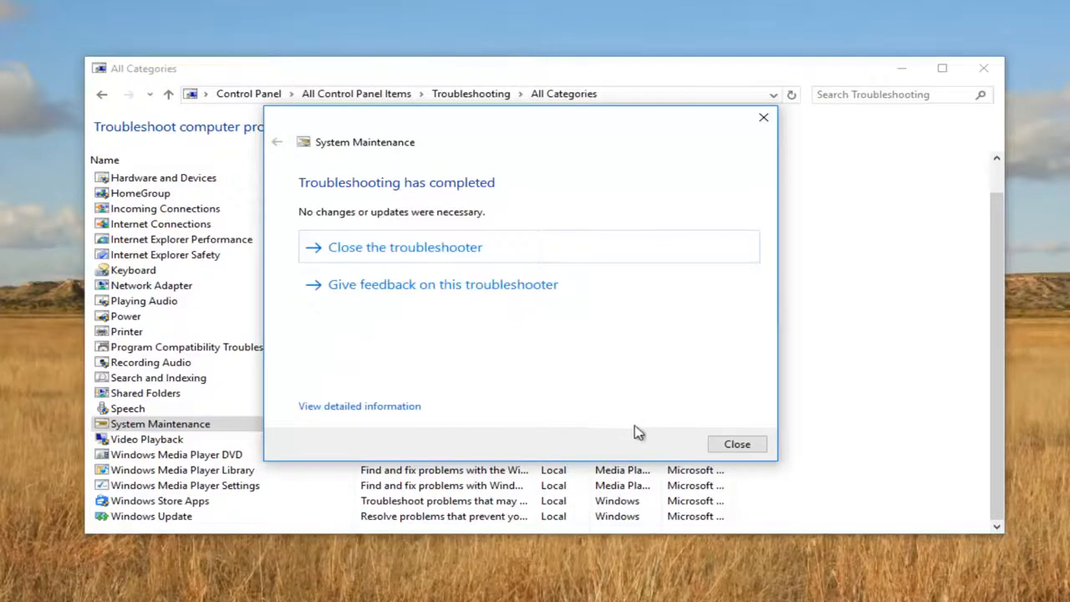
click(736, 444)
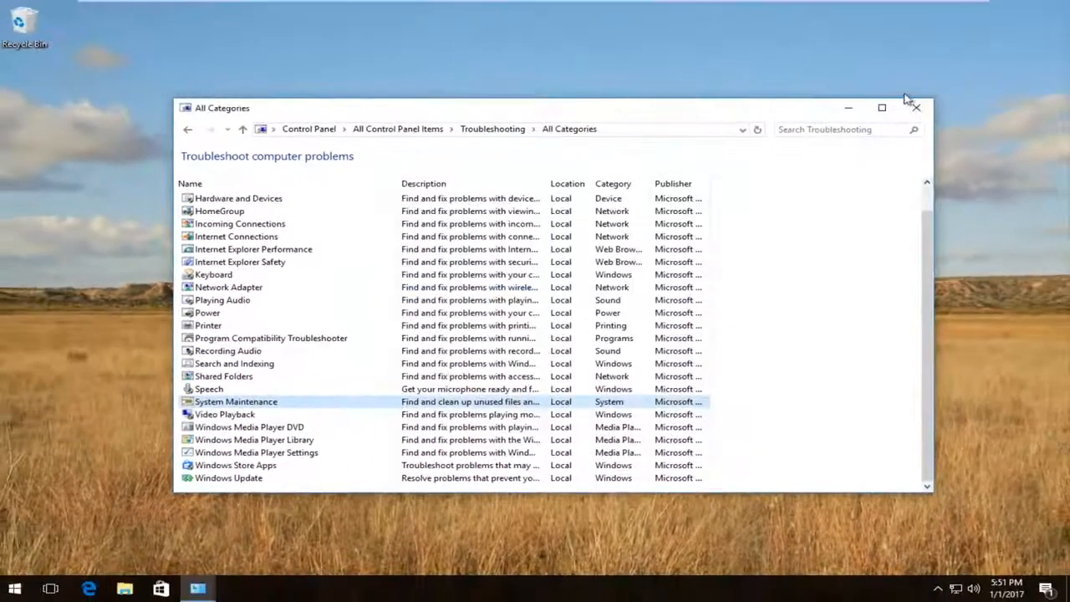
click(915, 108)
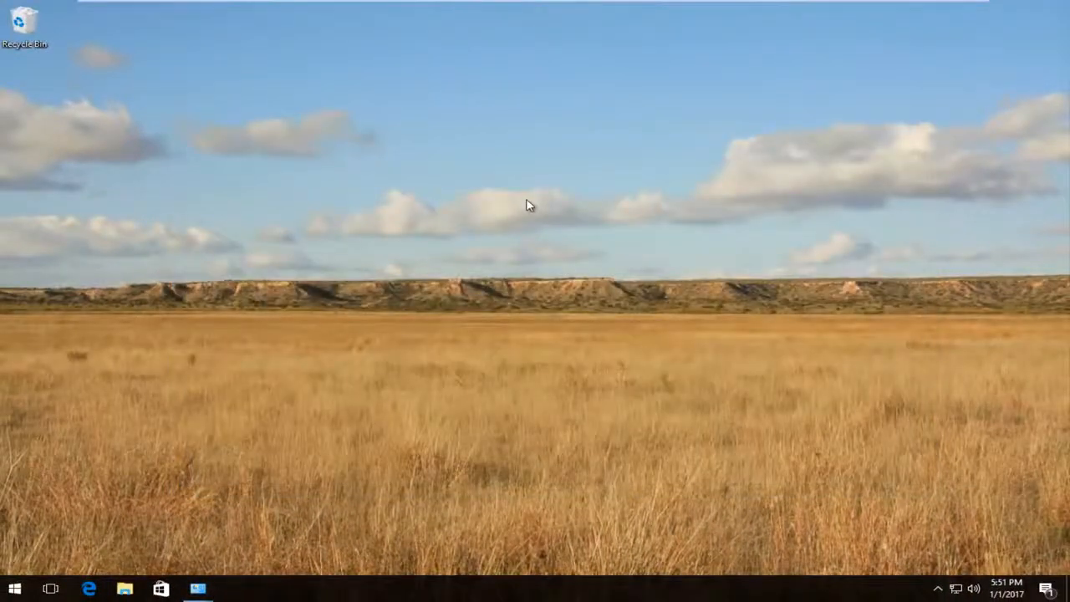